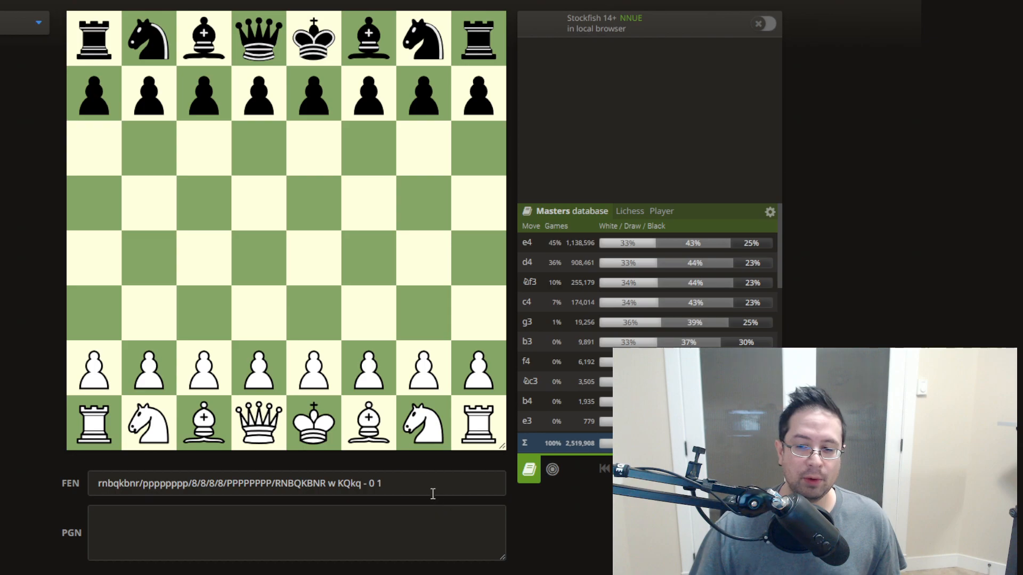
Step: Play 1.e4 e6 2.c4 c6 3.d4 on the analysis board, leaving Black to move
triple_click(294, 483)
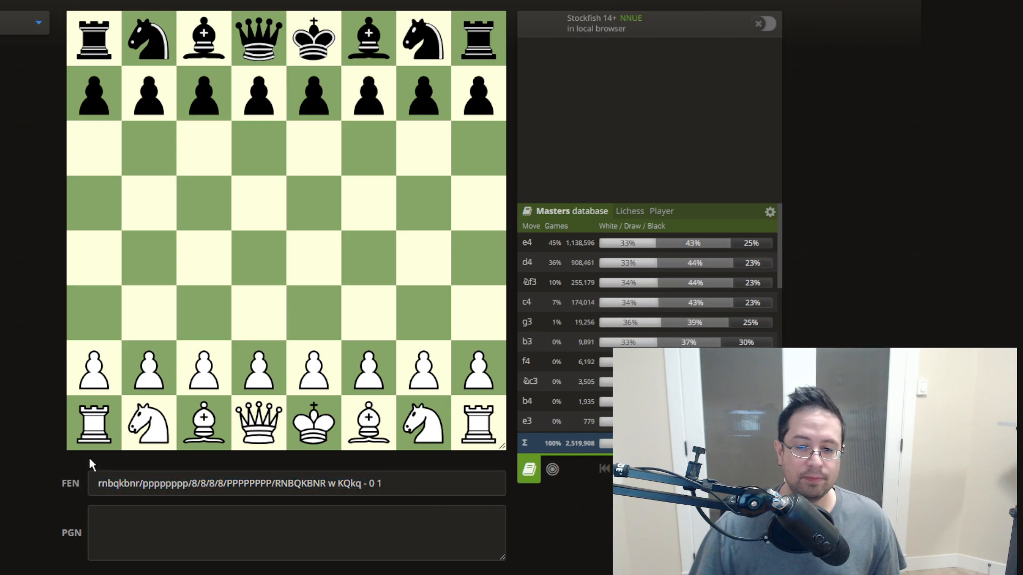
mouse_move(41, 469)
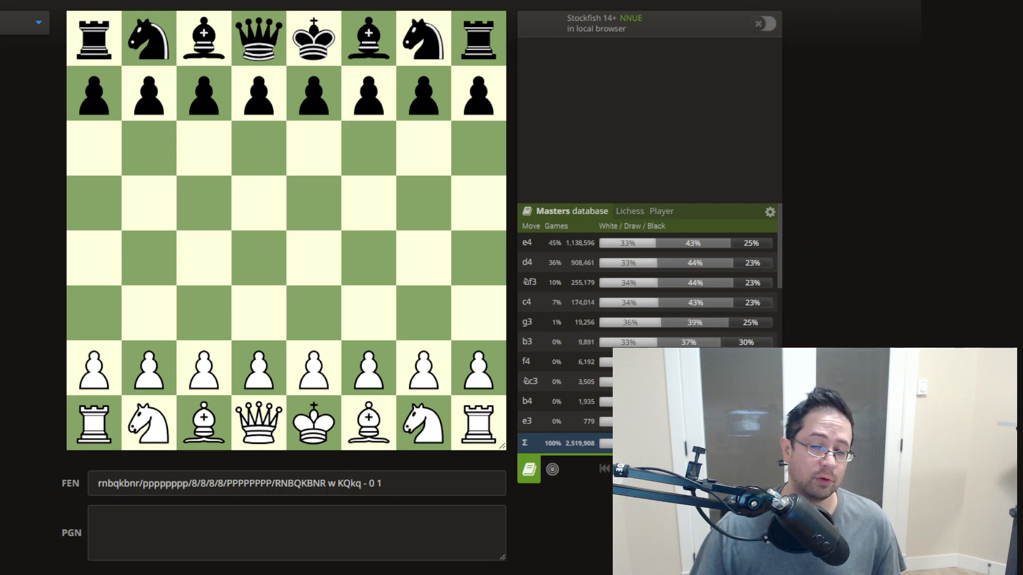
mouse_move(276, 151)
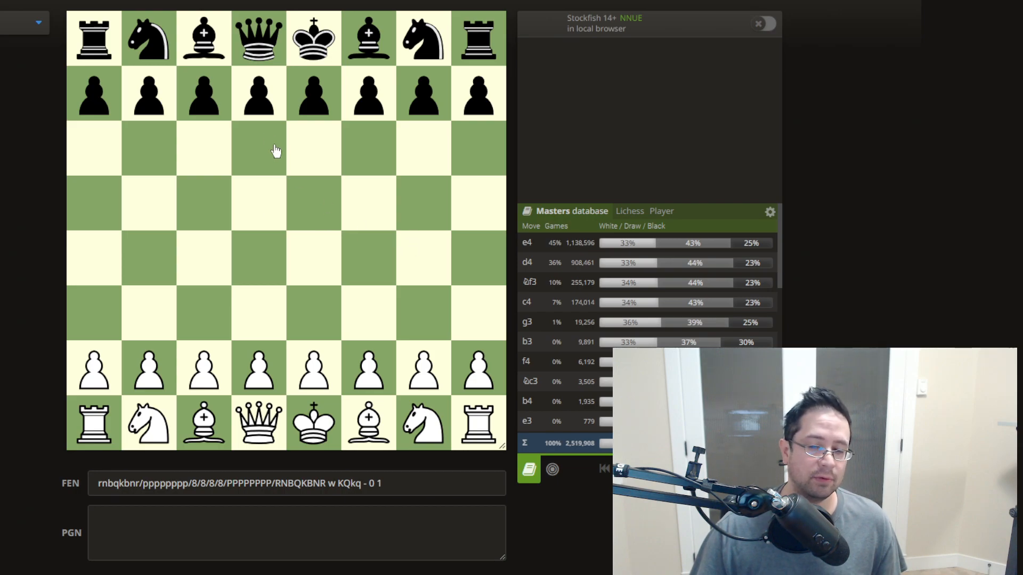
mouse_move(275, 105)
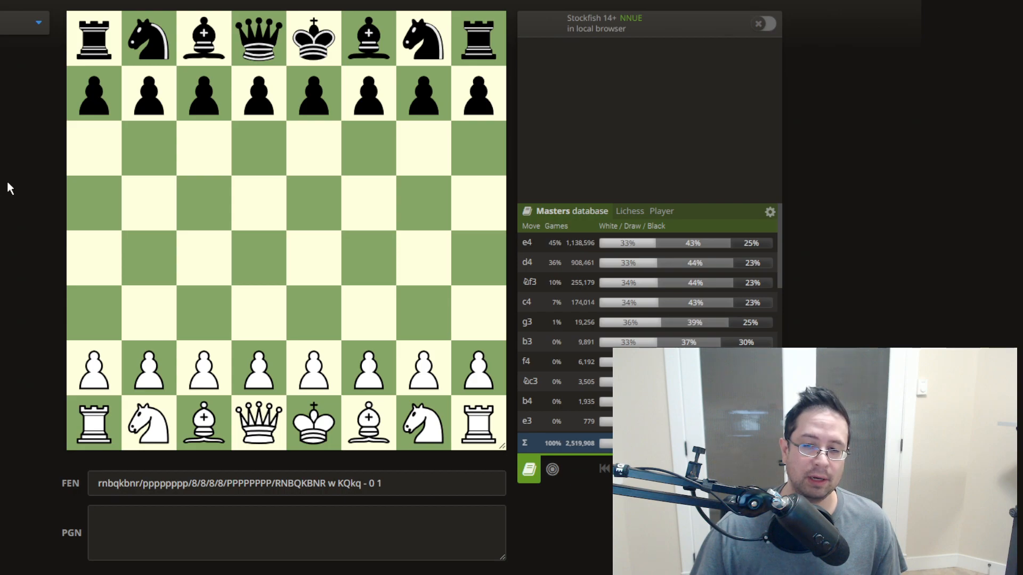
mouse_move(284, 337)
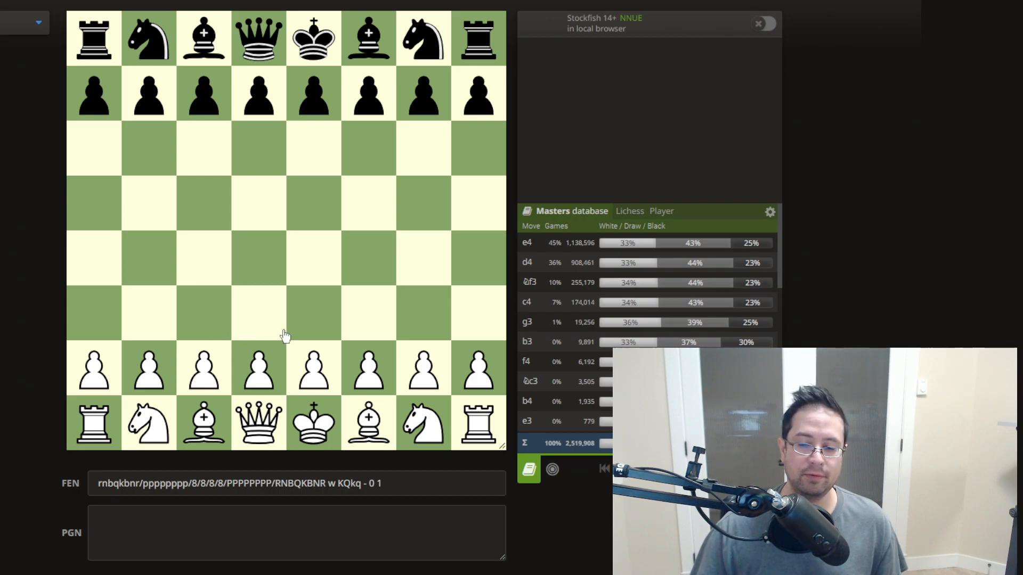
mouse_move(247, 412)
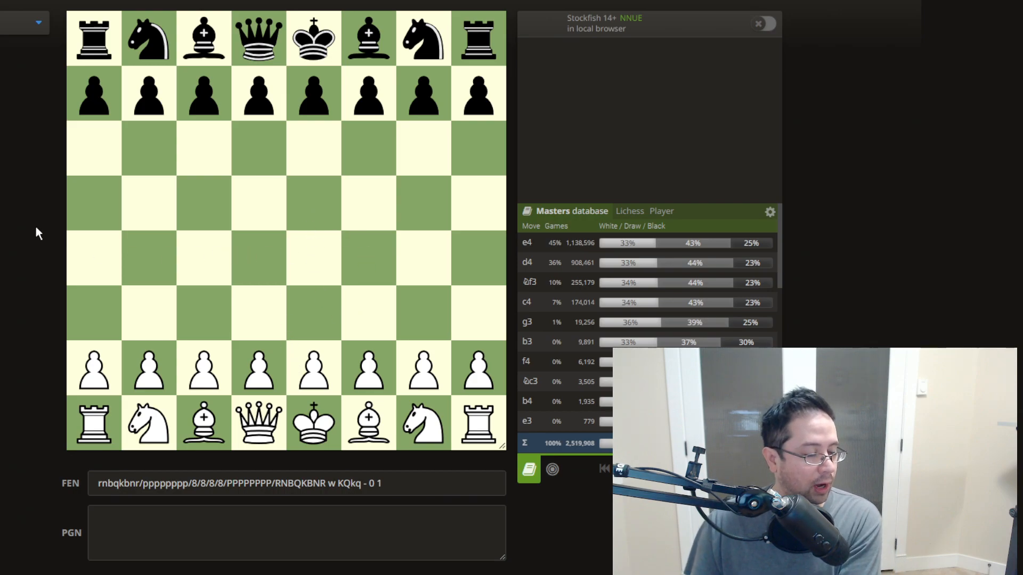
mouse_move(29, 203)
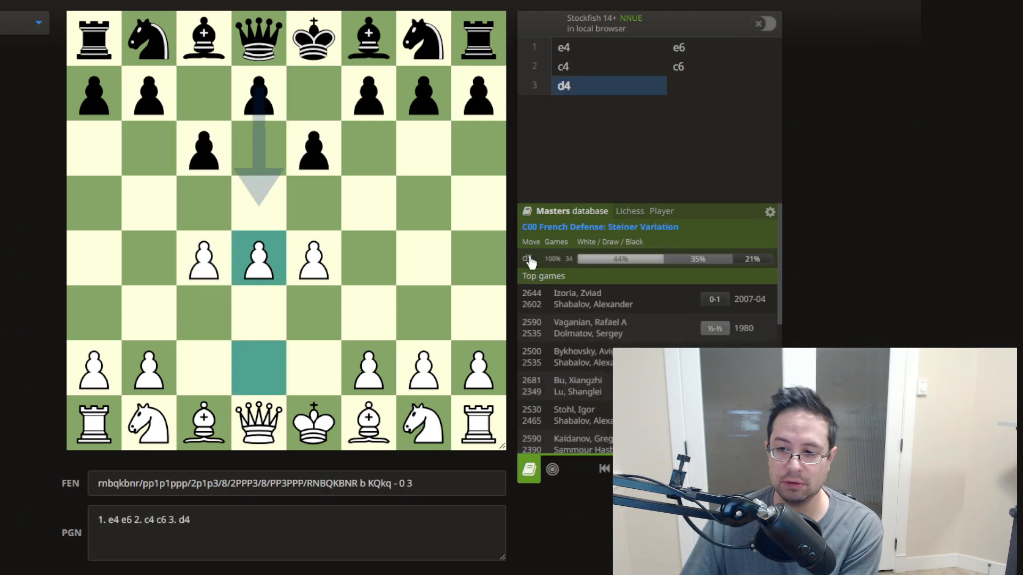
left_click(527, 258)
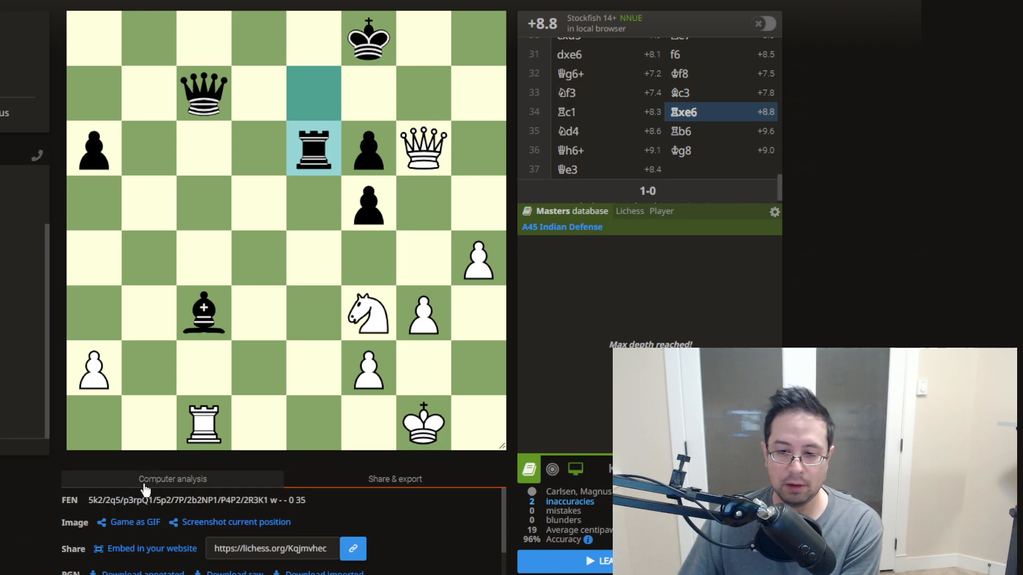
mouse_move(198, 492)
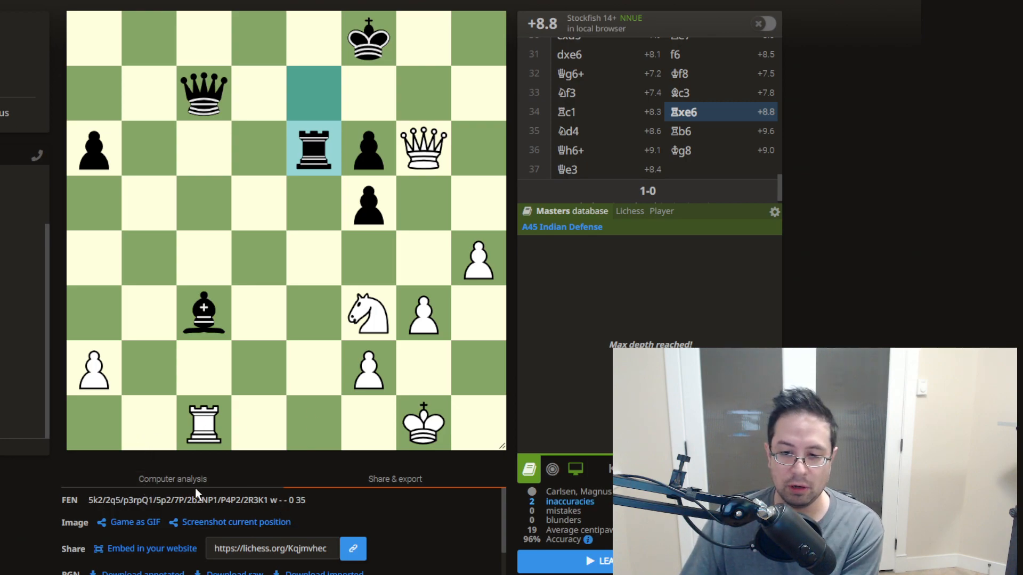
Step: Select the final position's whole FEN string in the Share & export section
triple_click(195, 500)
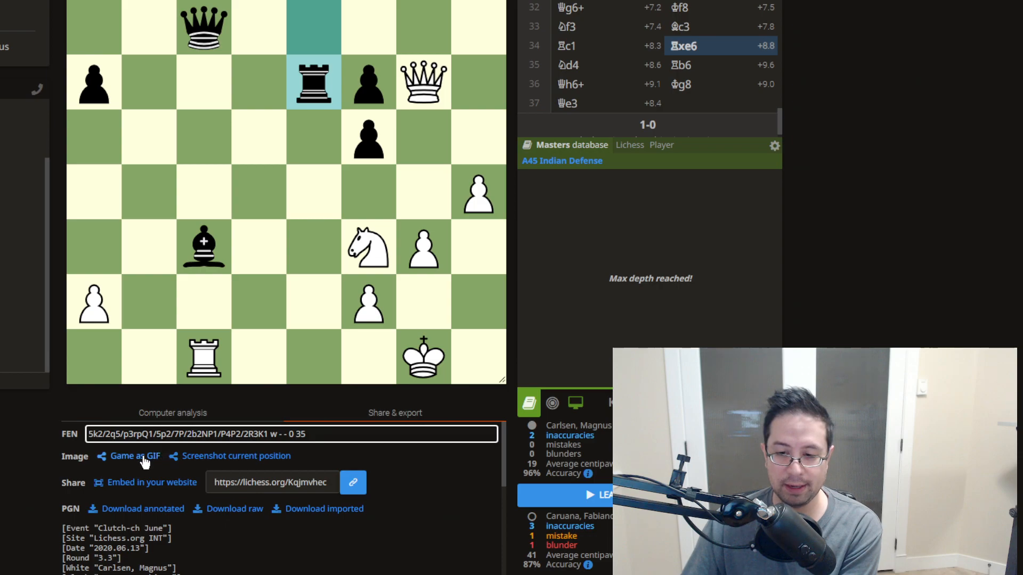
mouse_move(288, 456)
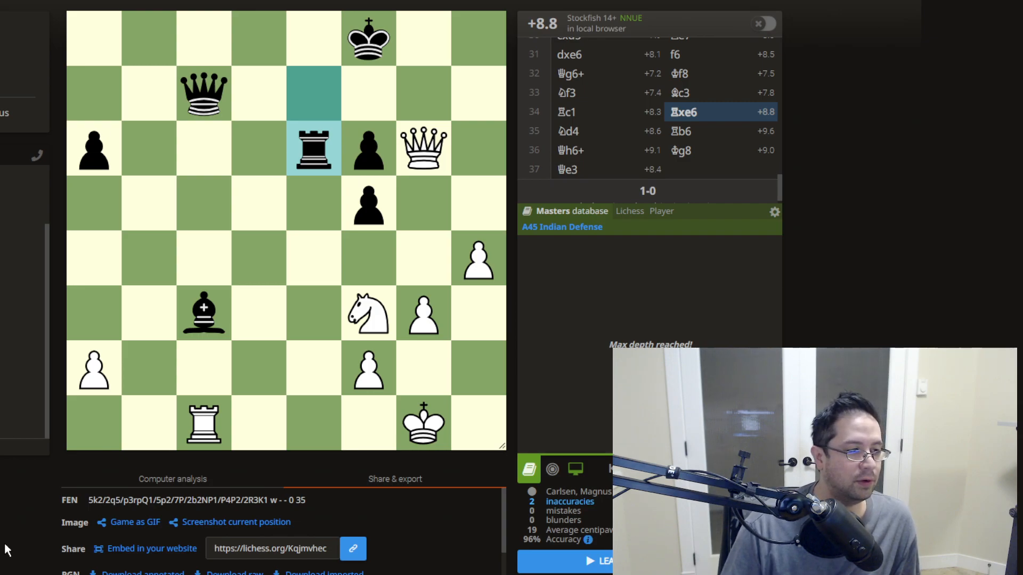
mouse_move(26, 512)
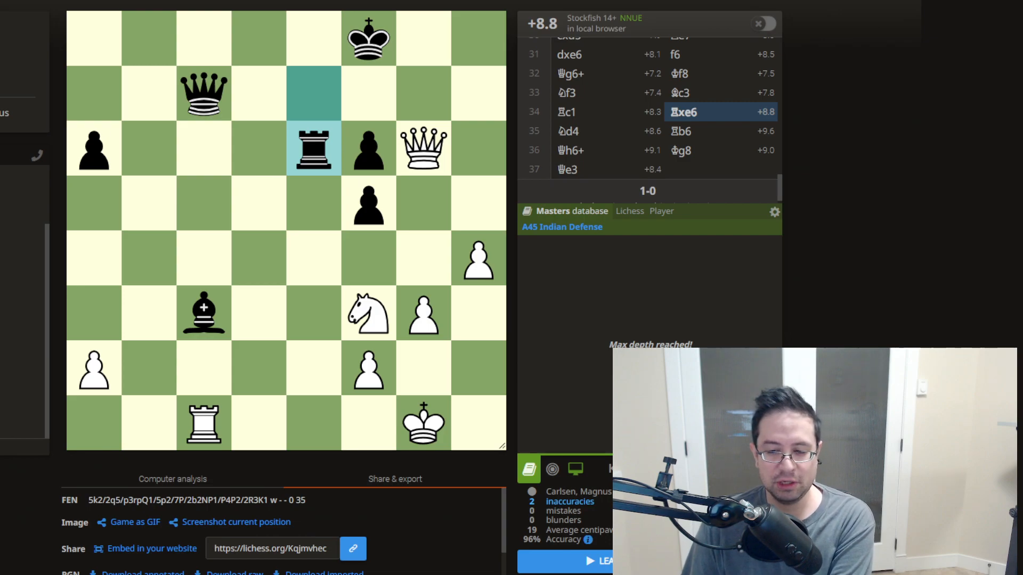
scroll("down", 3)
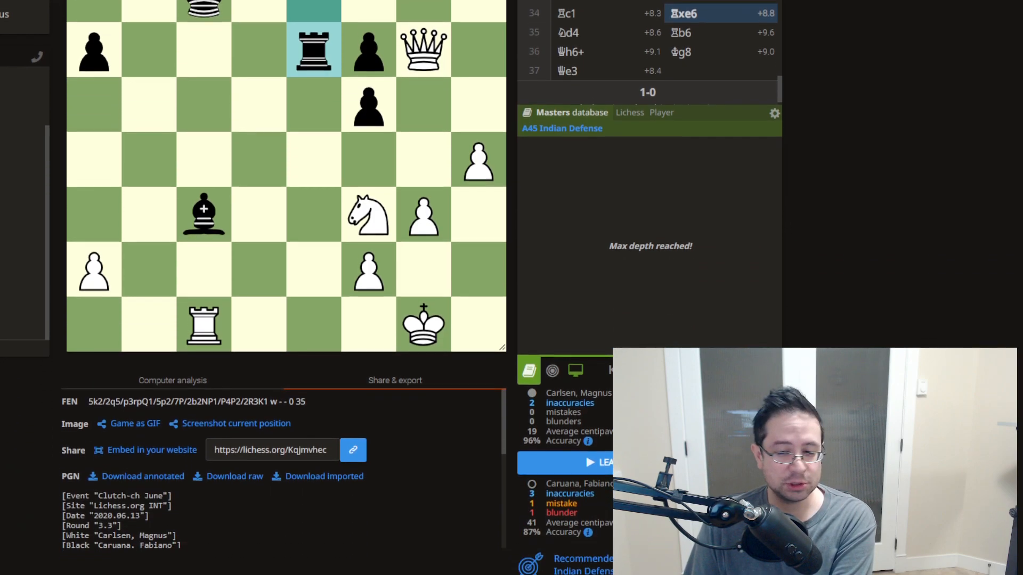
scroll("down", 3)
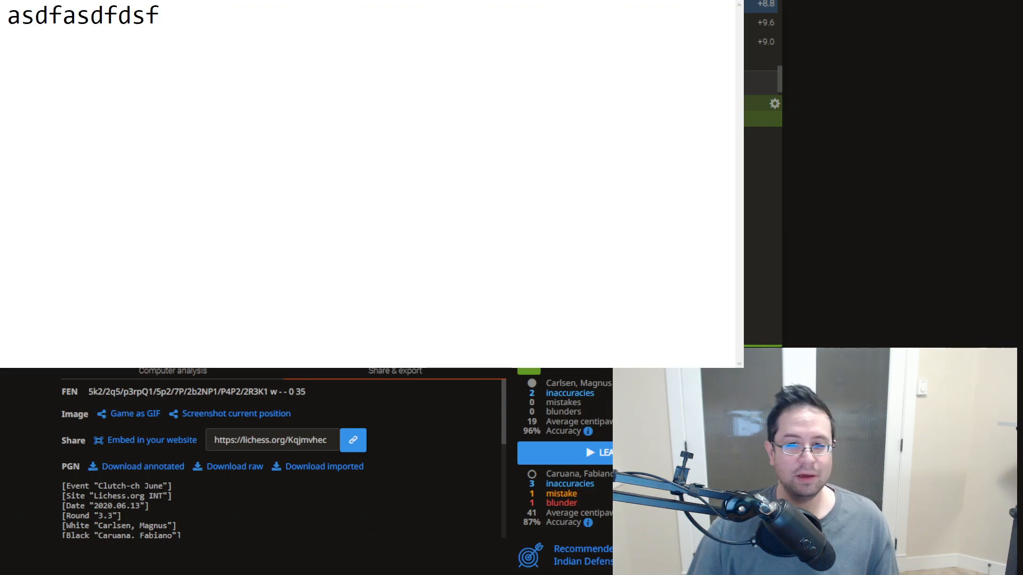
Step: Delete the gibberish placeholder text from the Notepad document
double_click(114, 14)
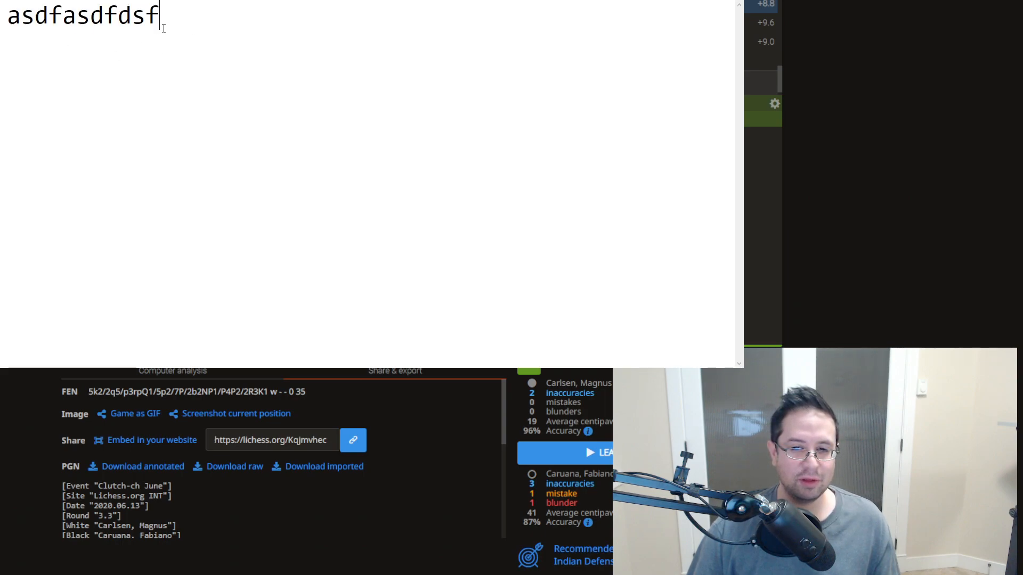
key("BackSpace")
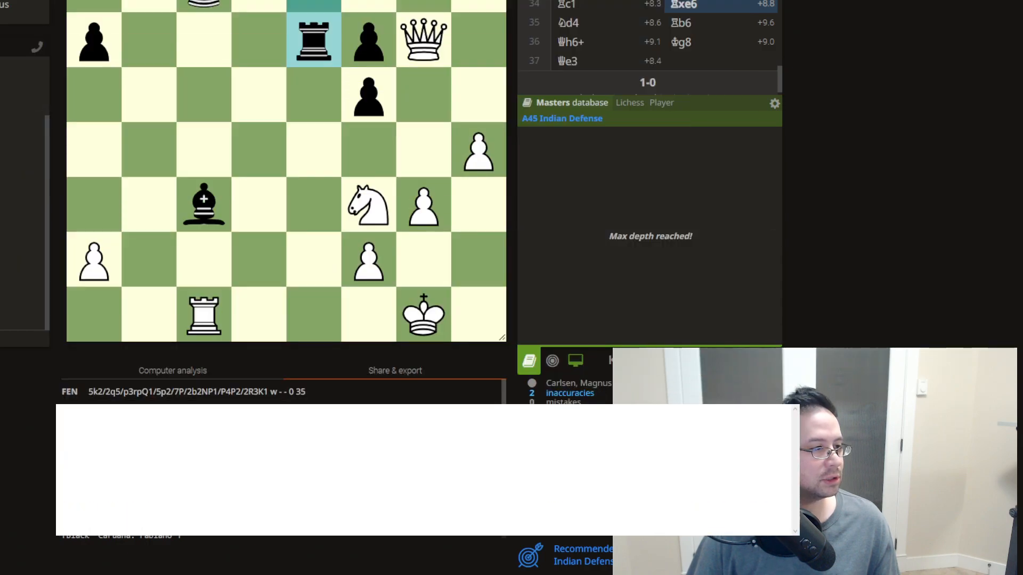
Step: Type the test text 'asdfasdf' into the empty Notepad window
left_click(394, 370)
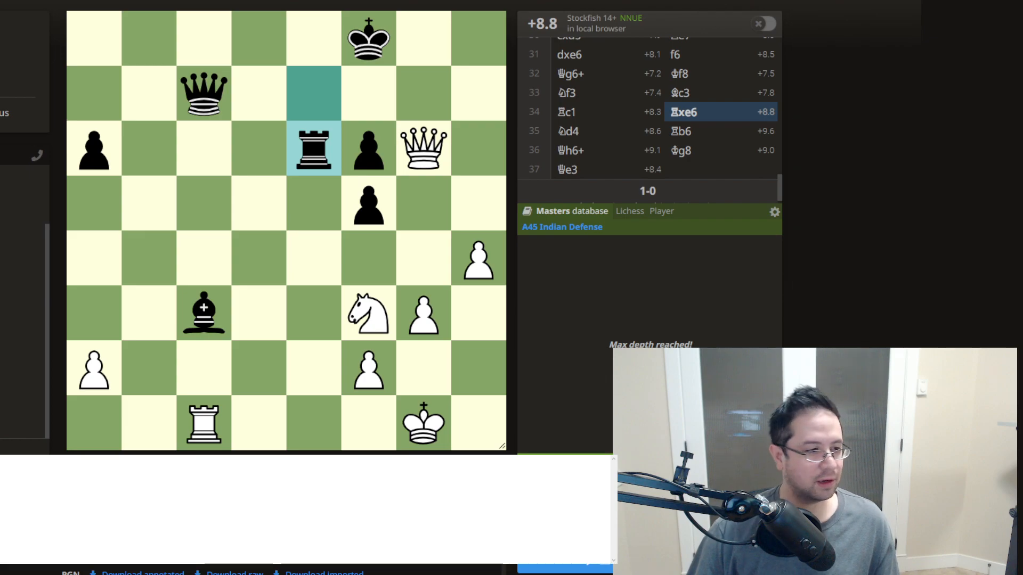
type("asdfasdf")
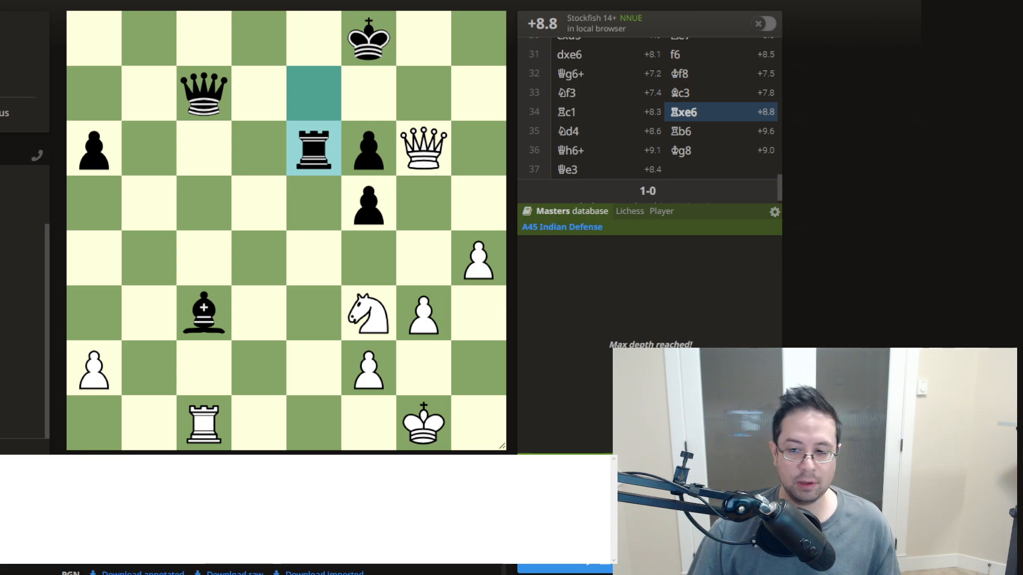
Step: Type the FEN '5k2/2q5/p3rpQ1/5p2/7P/2b2NP1/P4P2/2R3K1 w - - 0 35' into Notepad
type("5k2/2q5/p3rpQ1/5p2/7P/2b2NP1/P4P2/2R3K1 w - - 0 35")
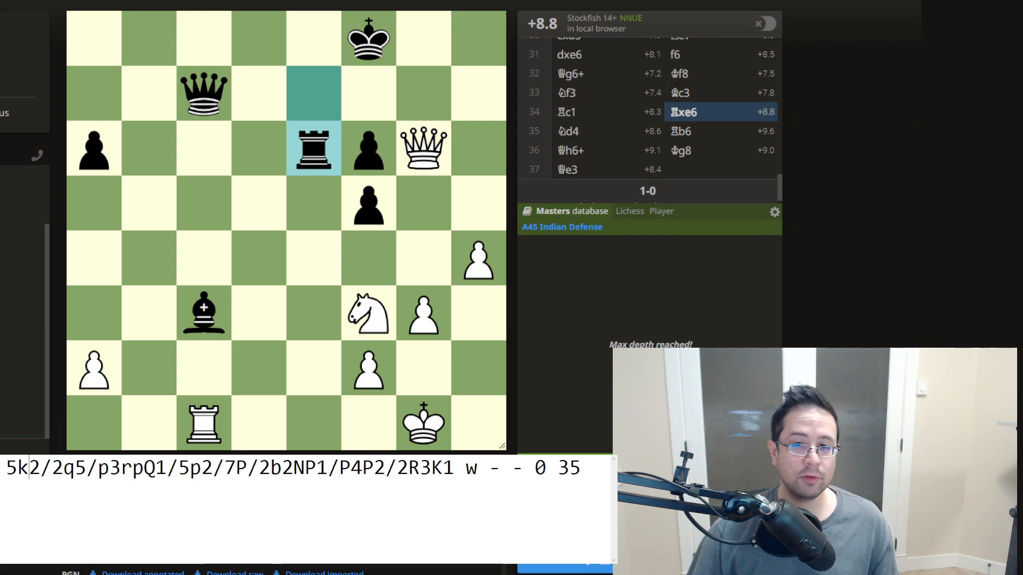
left_click_drag(98, 37, 457, 37)
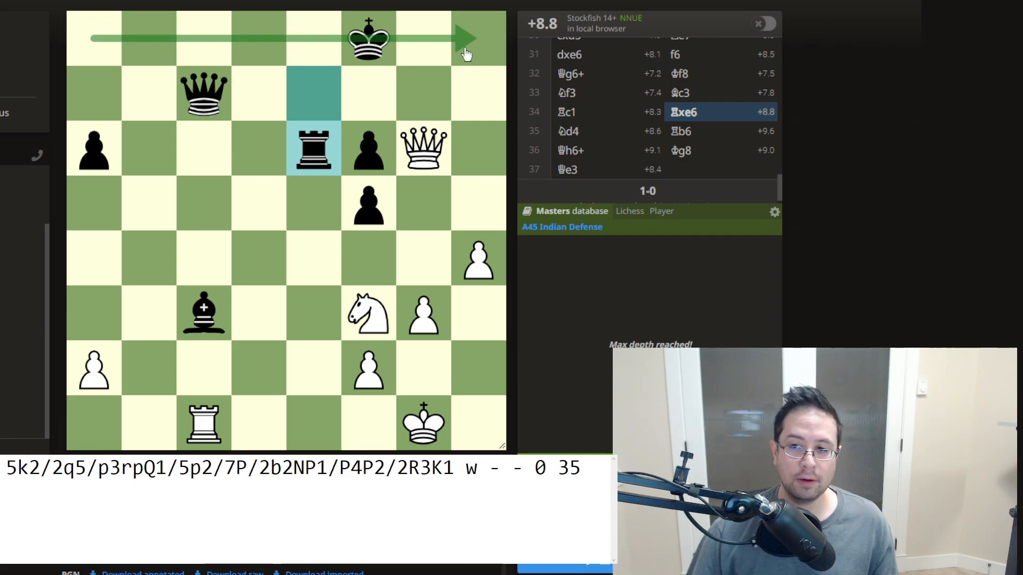
mouse_move(88, 104)
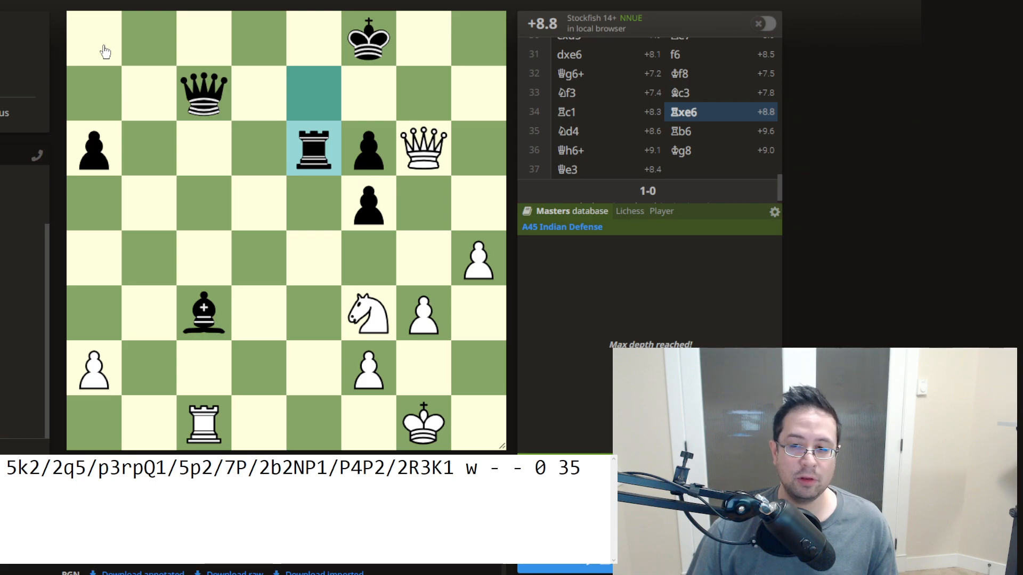
mouse_move(332, 51)
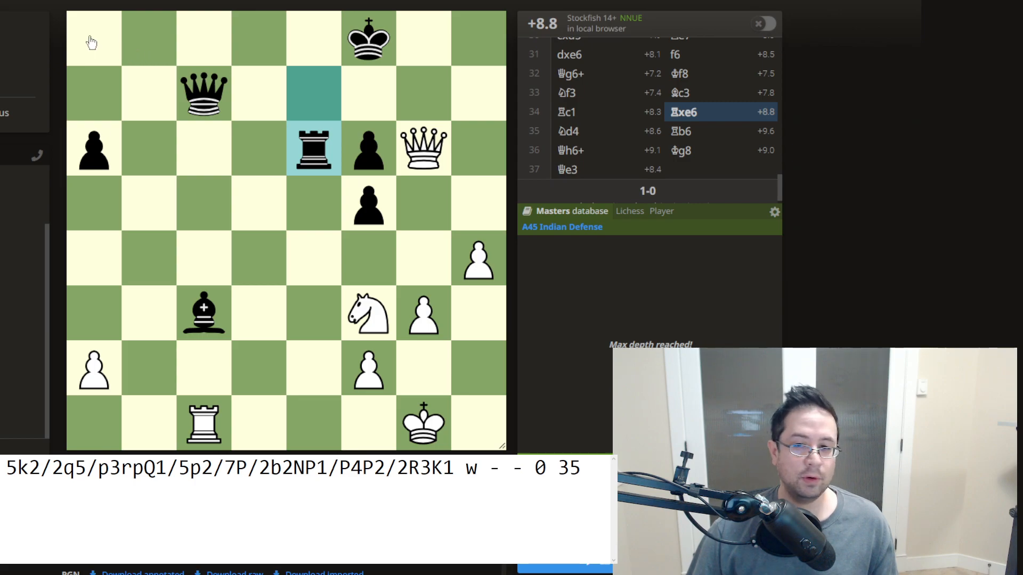
mouse_move(212, 94)
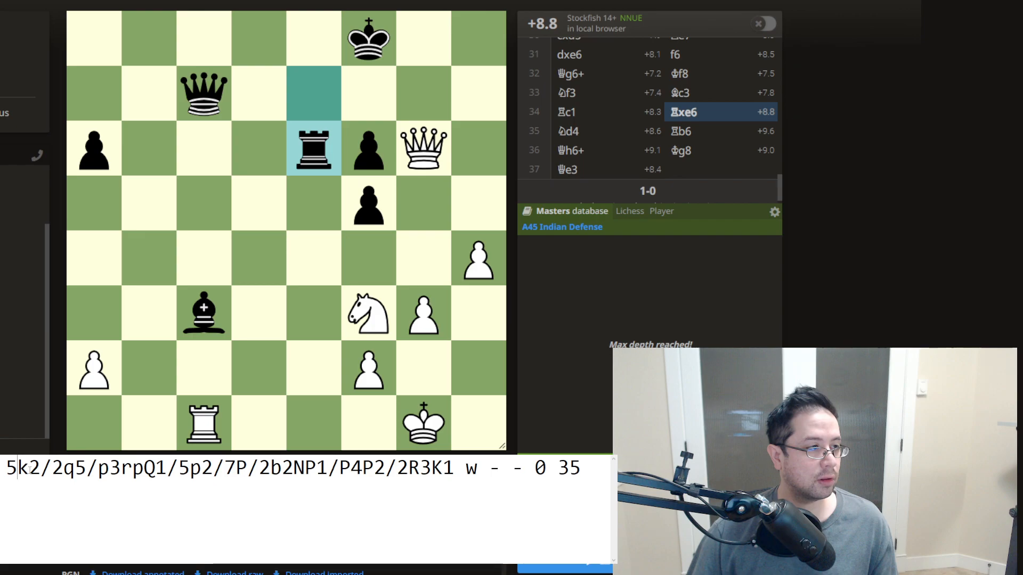
double_click(21, 467)
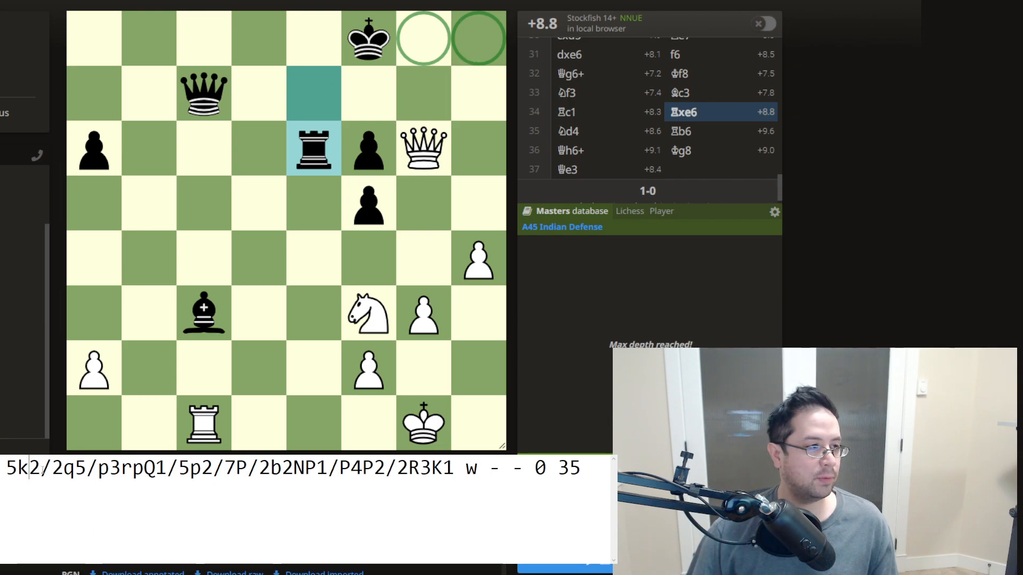
double_click(47, 469)
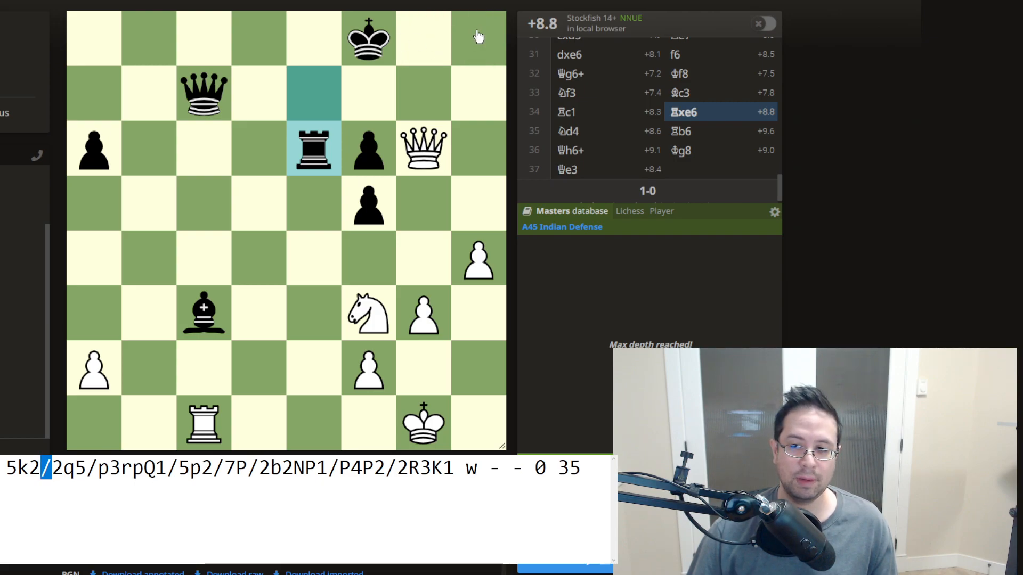
mouse_move(371, 94)
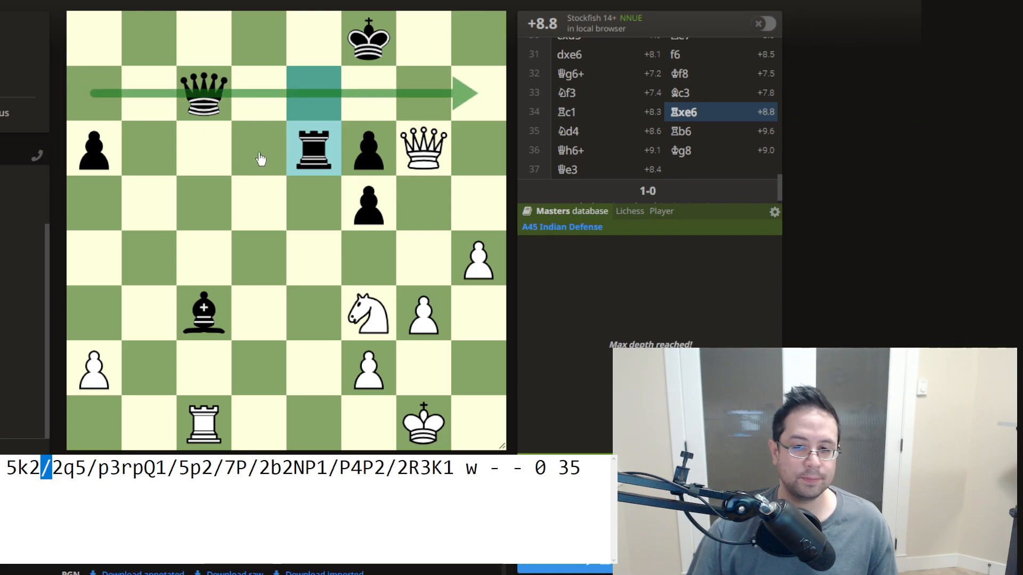
mouse_move(106, 108)
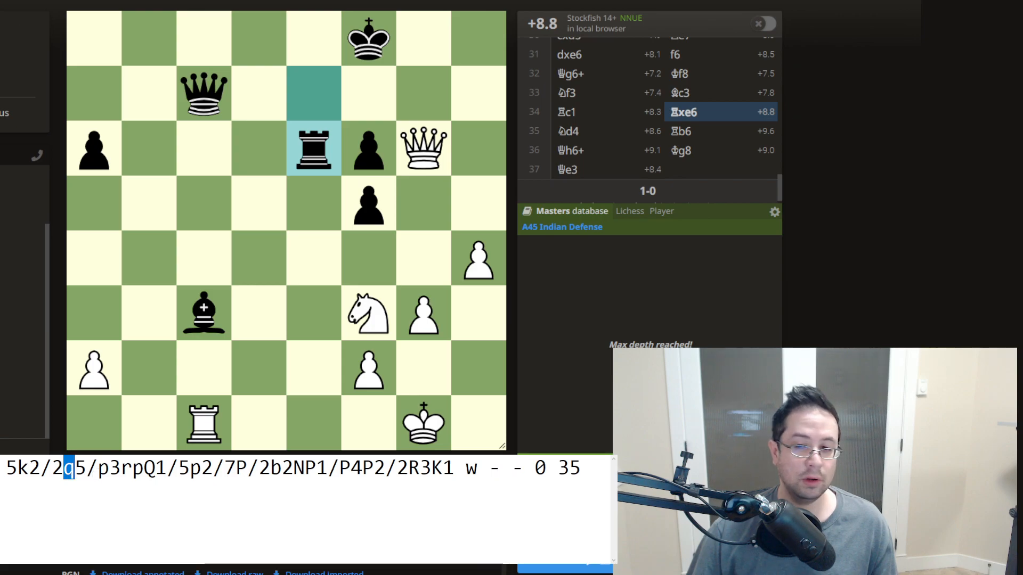
mouse_move(319, 101)
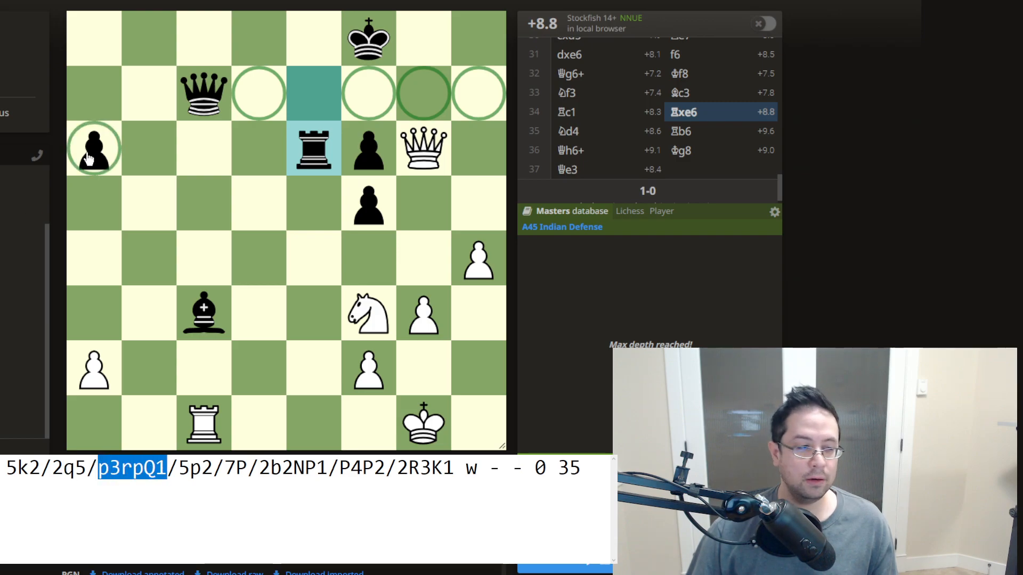
left_click_drag(93, 149, 254, 148)
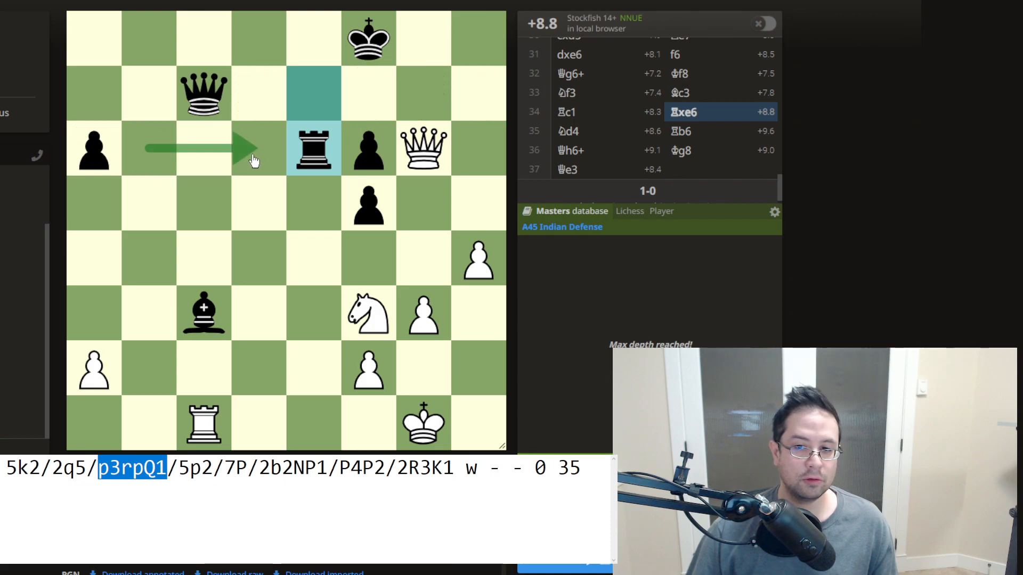
mouse_move(322, 155)
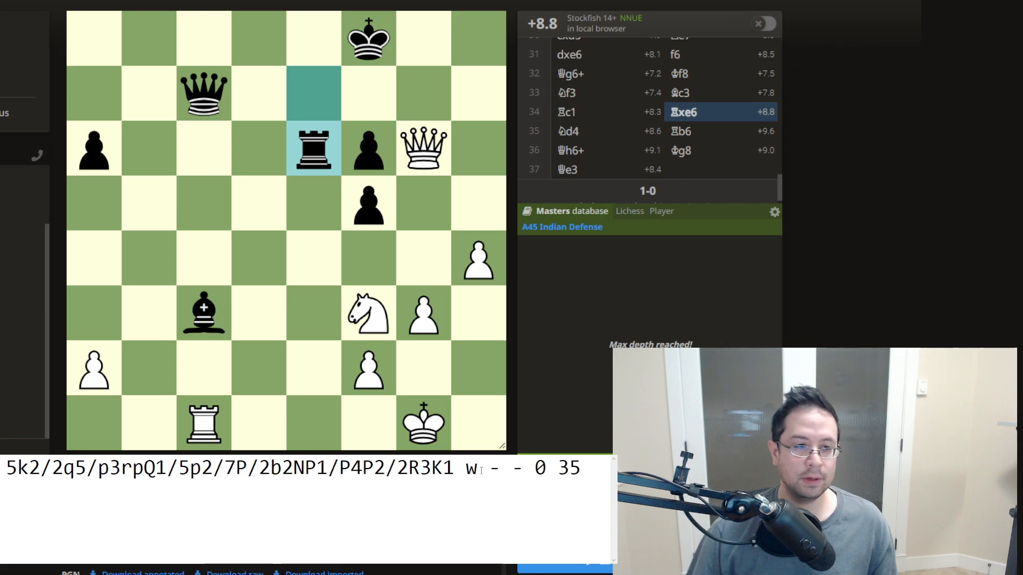
Step: Select the side-to-move field of the starting-position FEN in Notepad
double_click(469, 468)
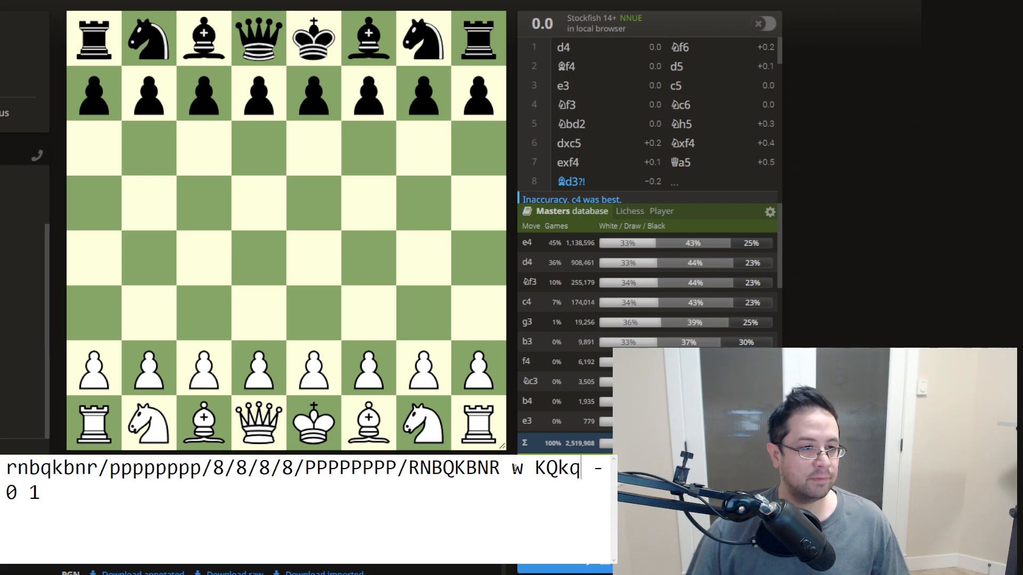
Step: Highlight the KQkq castling-rights field of the starting FEN in Notepad
double_click(539, 468)
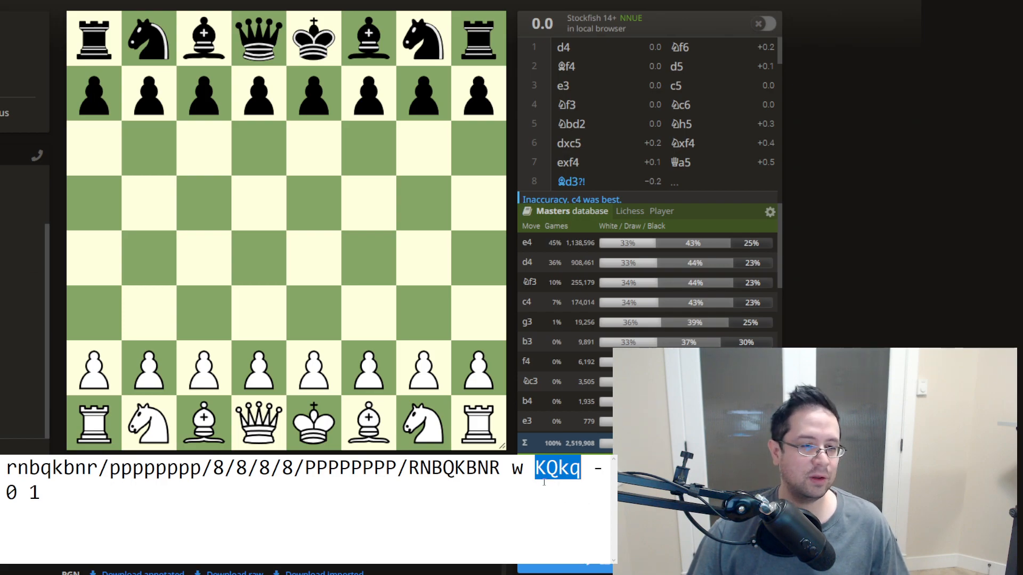
mouse_move(319, 362)
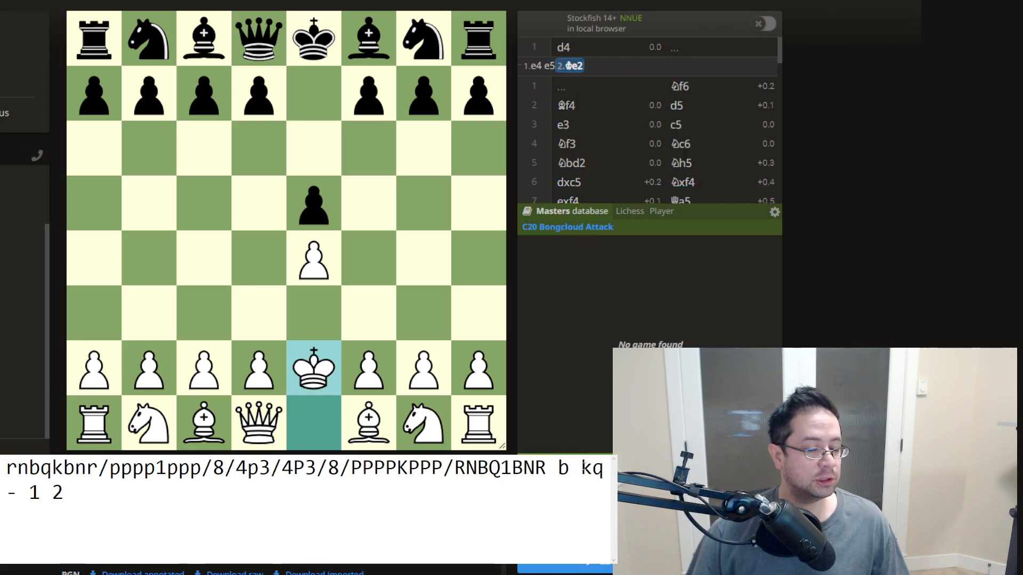
Step: Select the castling field of the FEN in Notepad
double_click(590, 470)
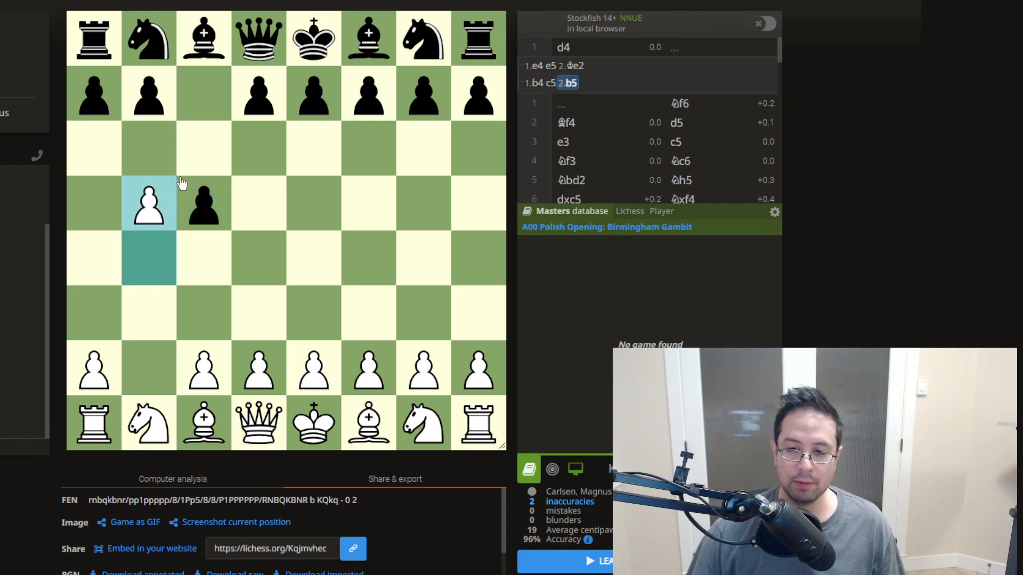
Step: Push Black's a-pawn to a5, then return to the game position after 33...Bc3
left_click_drag(93, 95, 93, 204)
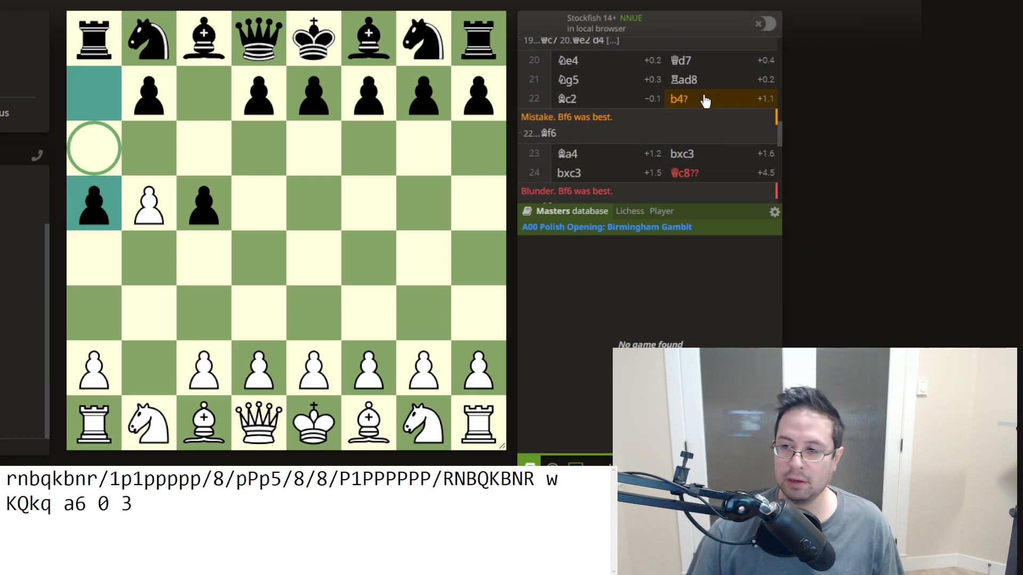
left_click(682, 91)
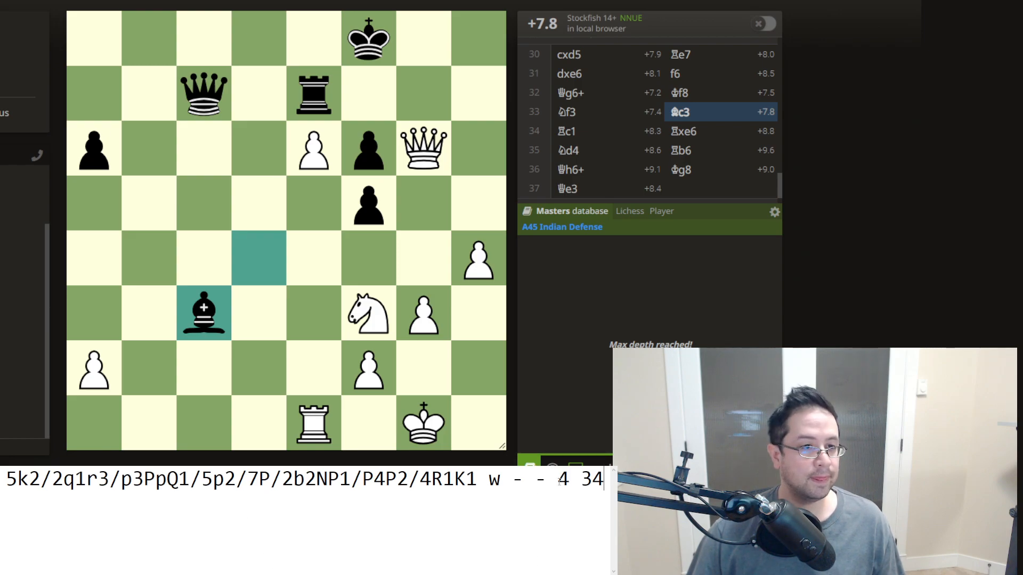
Step: Select the halfmove clock value 4 in the move-34 FEN in Notepad
double_click(566, 481)
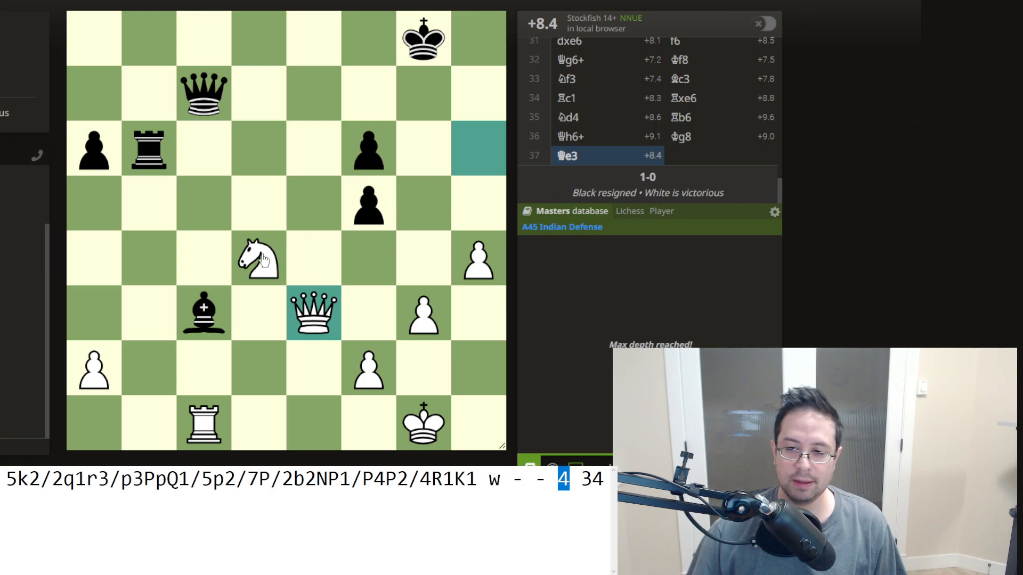
mouse_move(221, 273)
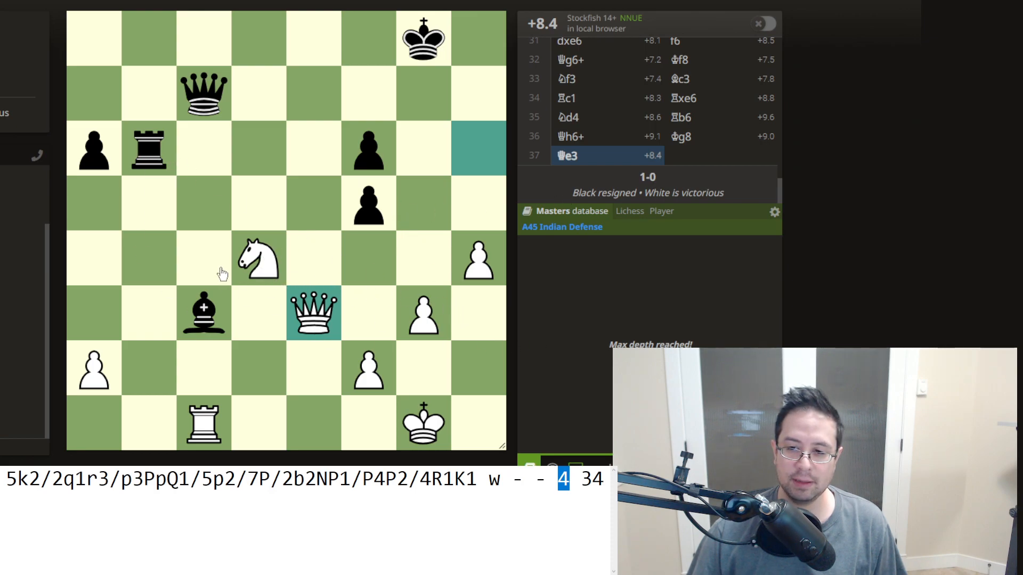
mouse_move(509, 293)
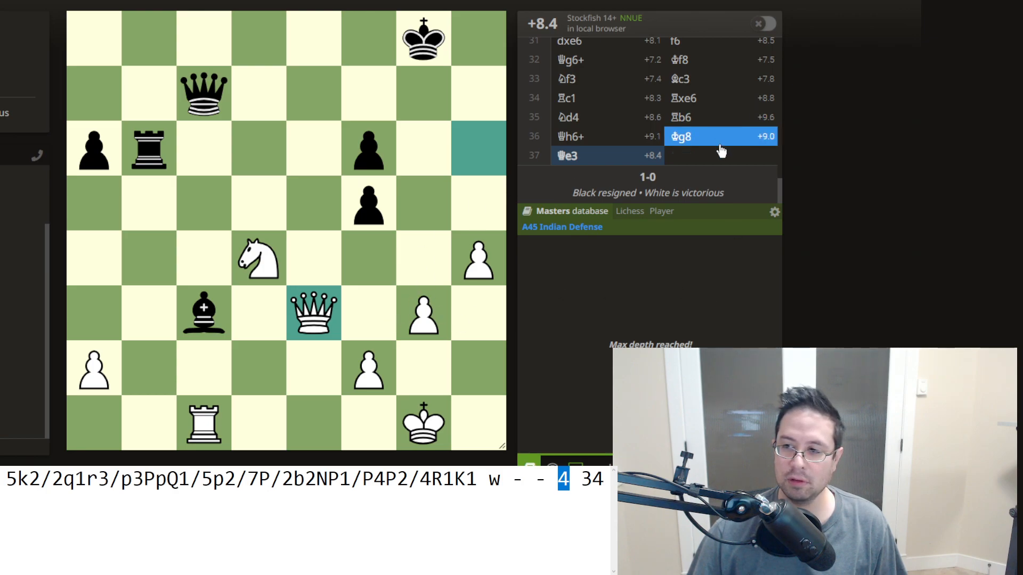
mouse_move(312, 307)
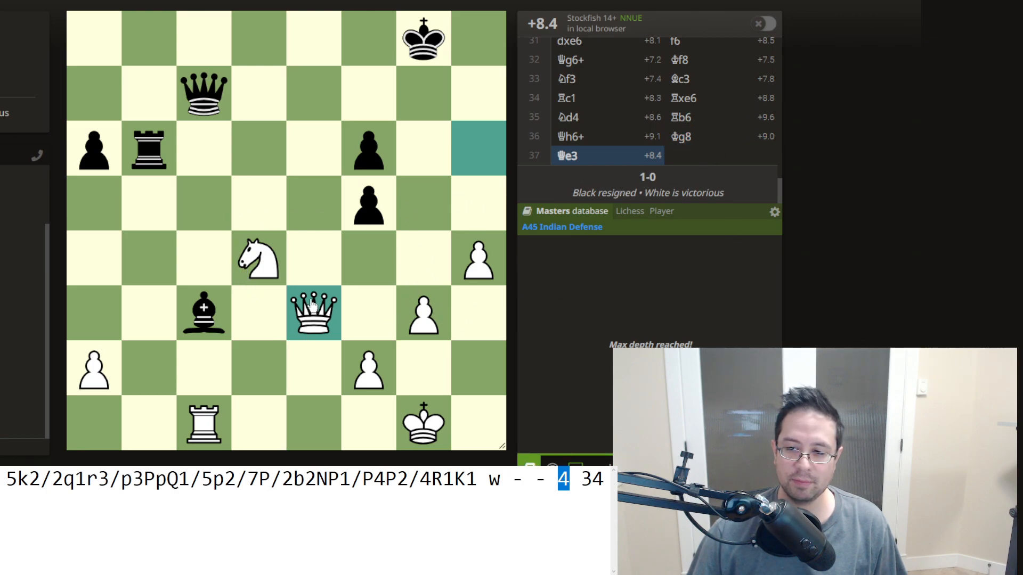
mouse_move(444, 226)
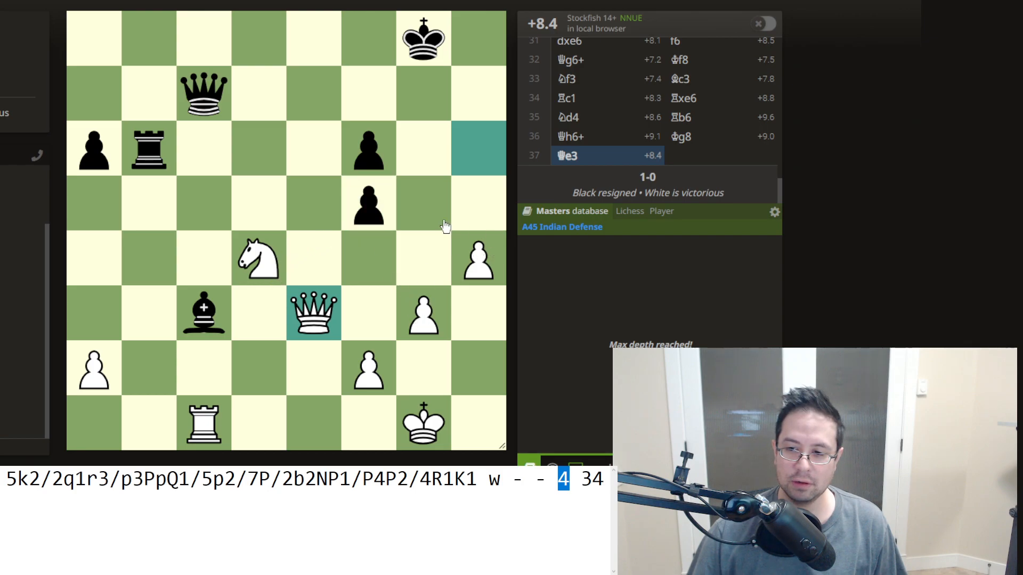